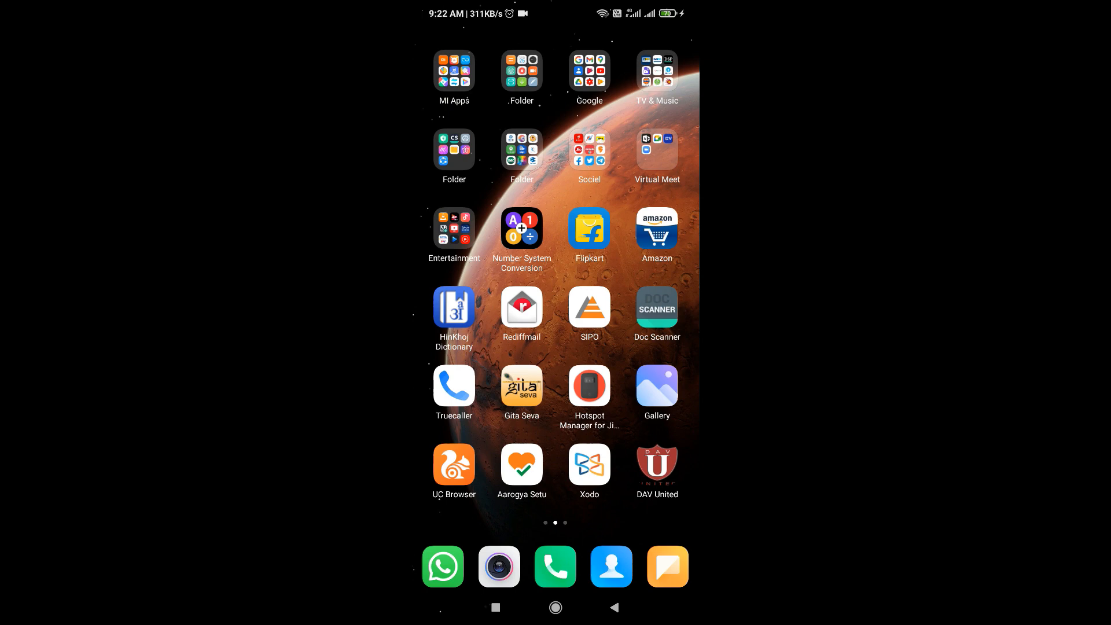
- Open the Google apps folder on the home screen and tap Play Store
left_click(588, 70)
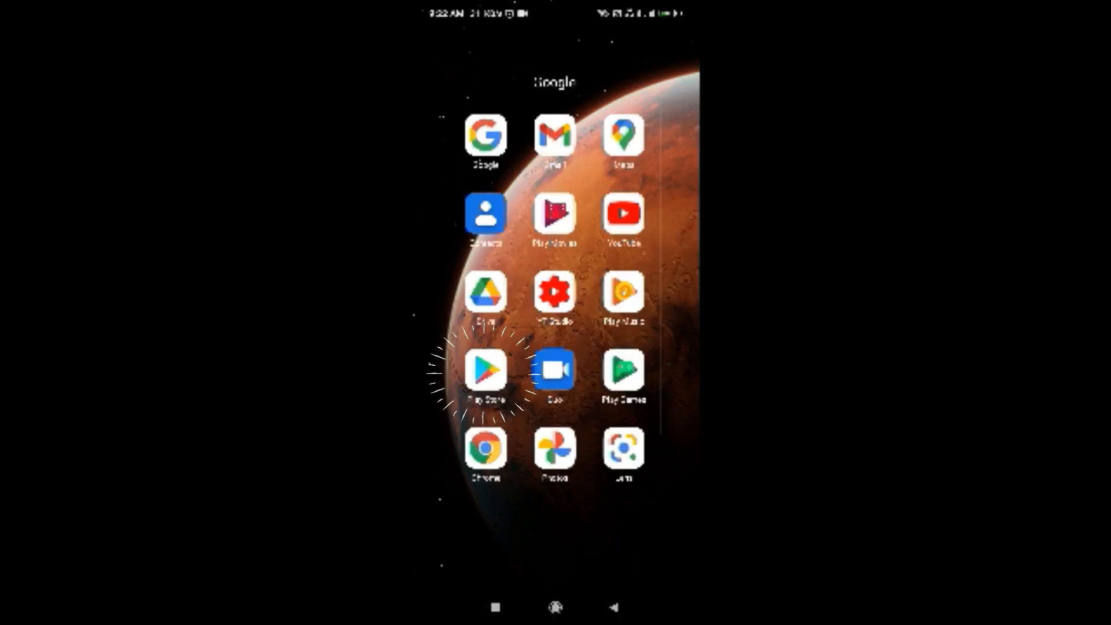
left_click(487, 370)
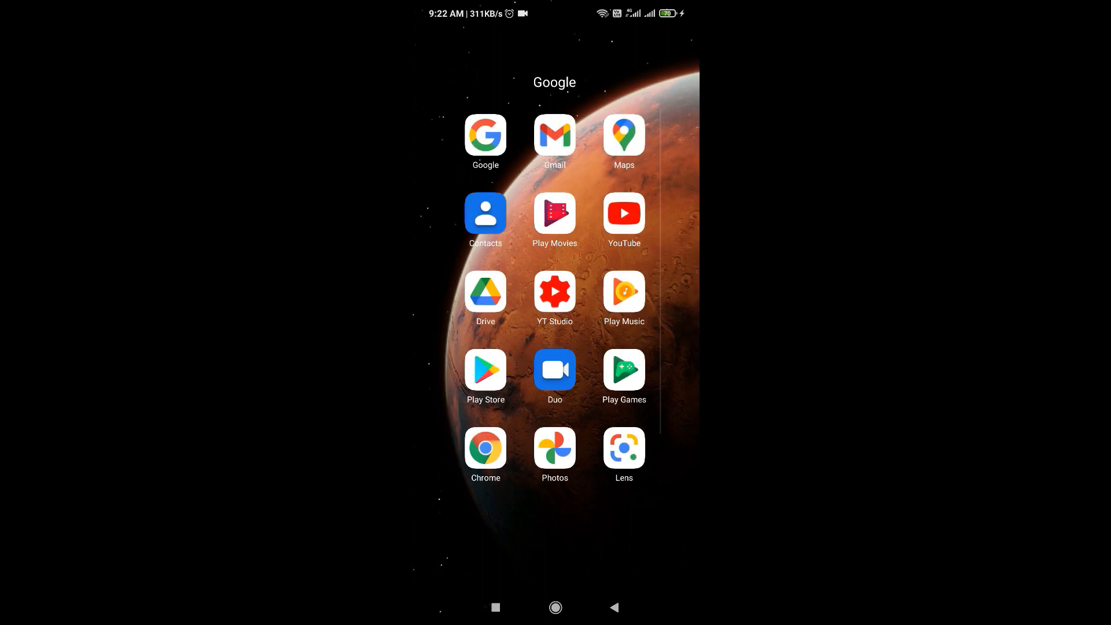
- Launch Play Store and start a search for Microsoft Teams to install and open it
left_click(485, 368)
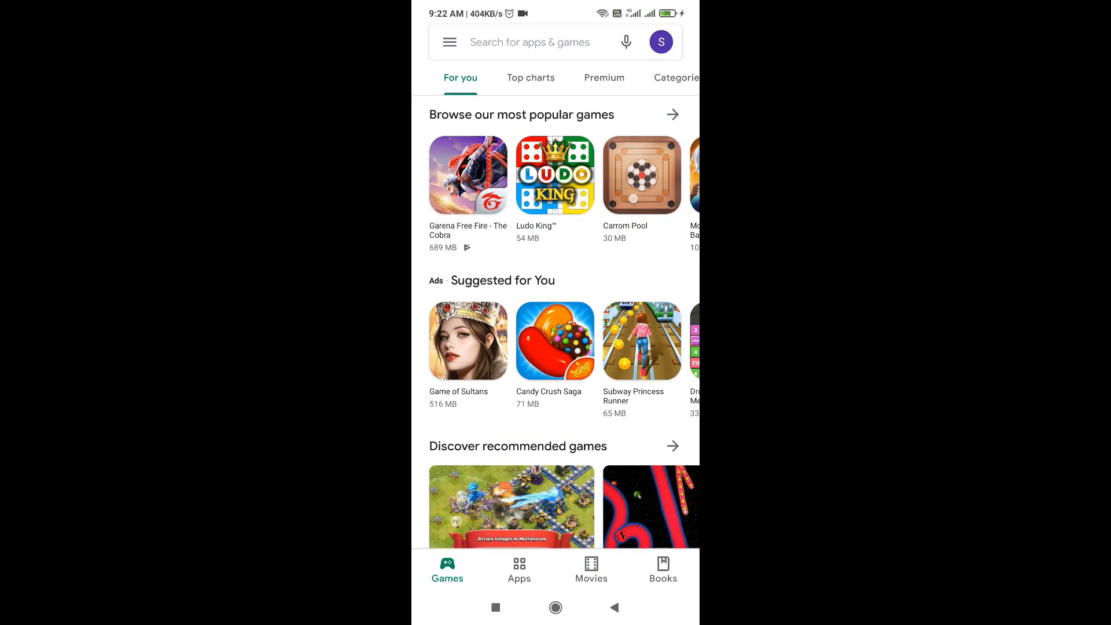
left_click(529, 41)
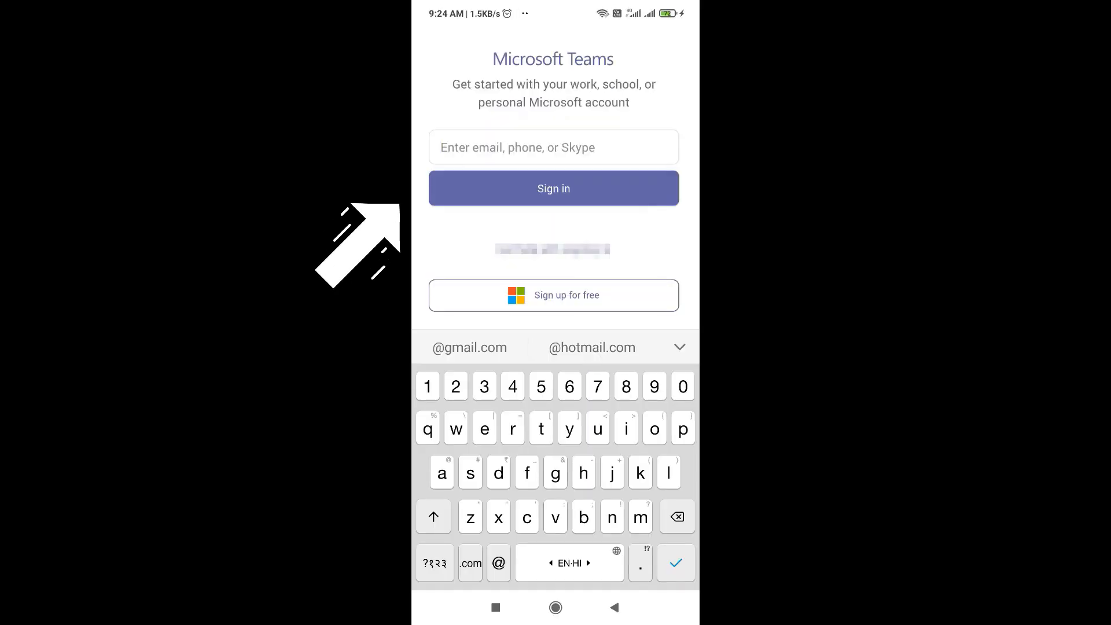
type("sarv")
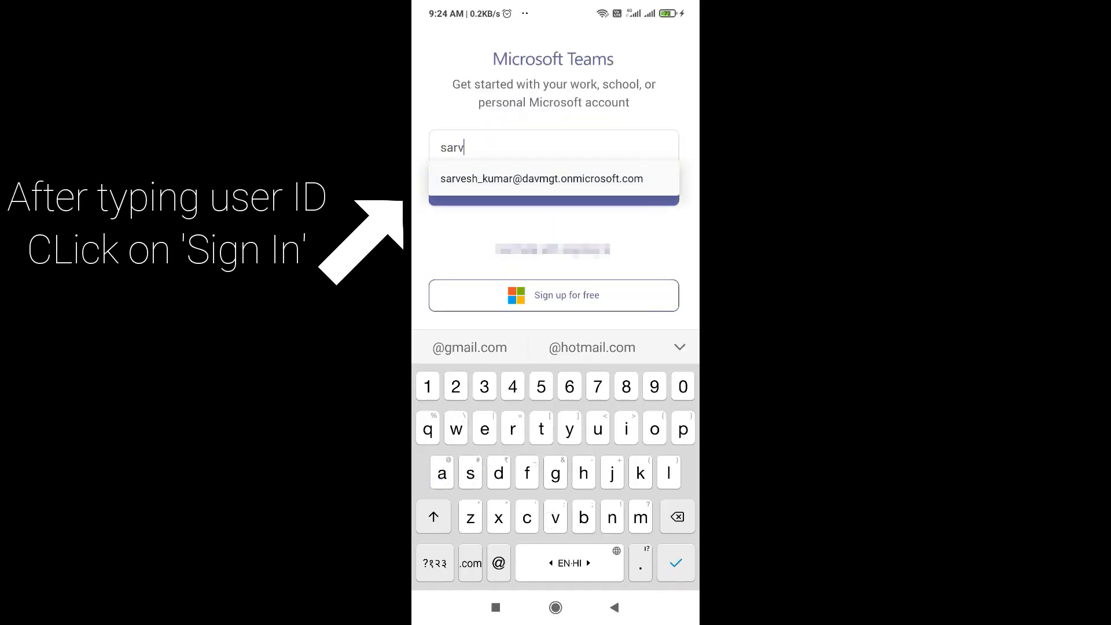
type("esh")
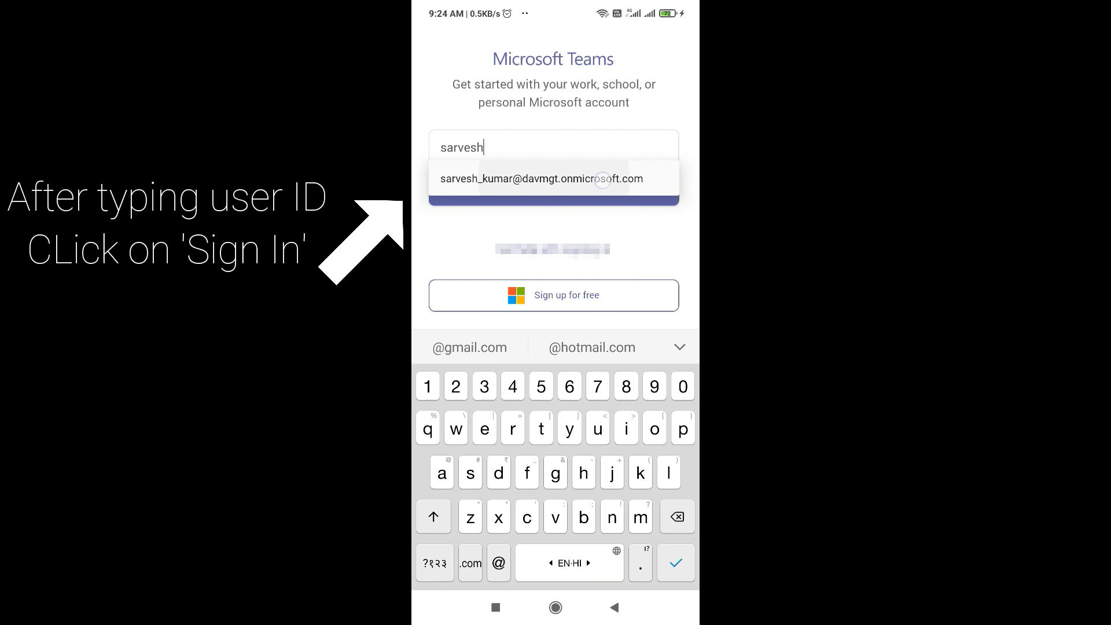
left_click(540, 179)
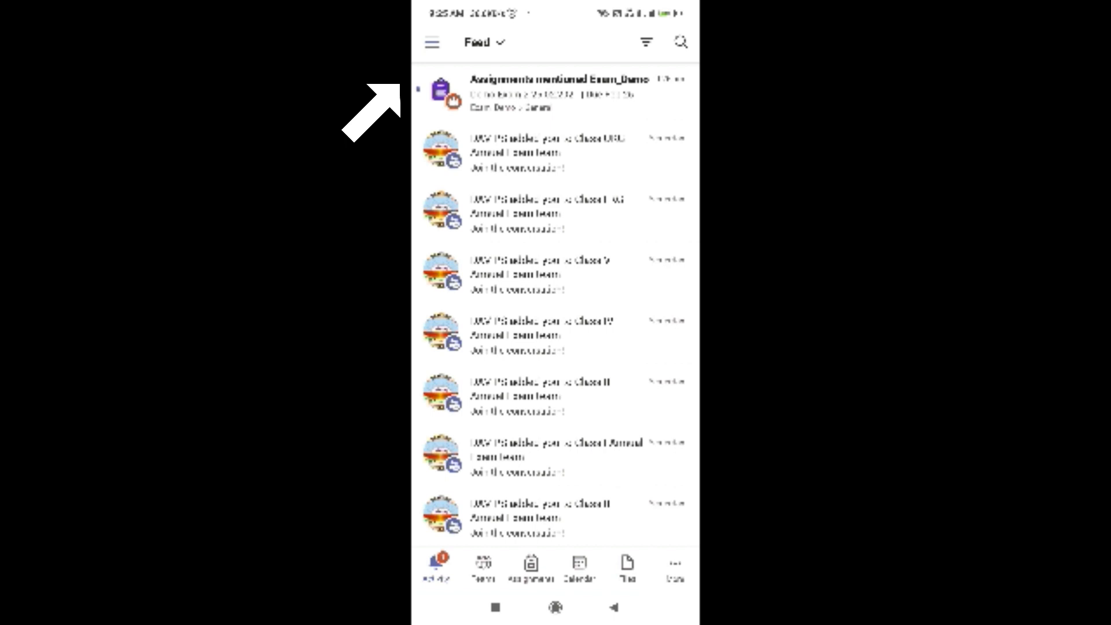
mouse_move(371, 113)
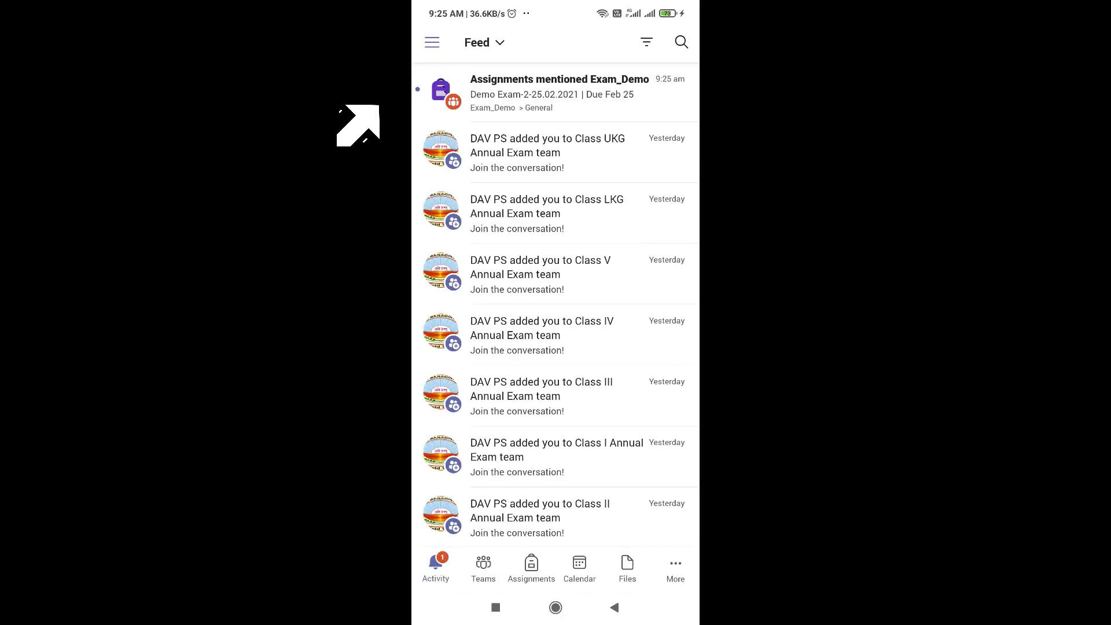
- Open the Demo Exam-2 assignment from the 'Assignments mentioned Exam_Demo' notification
left_click(558, 93)
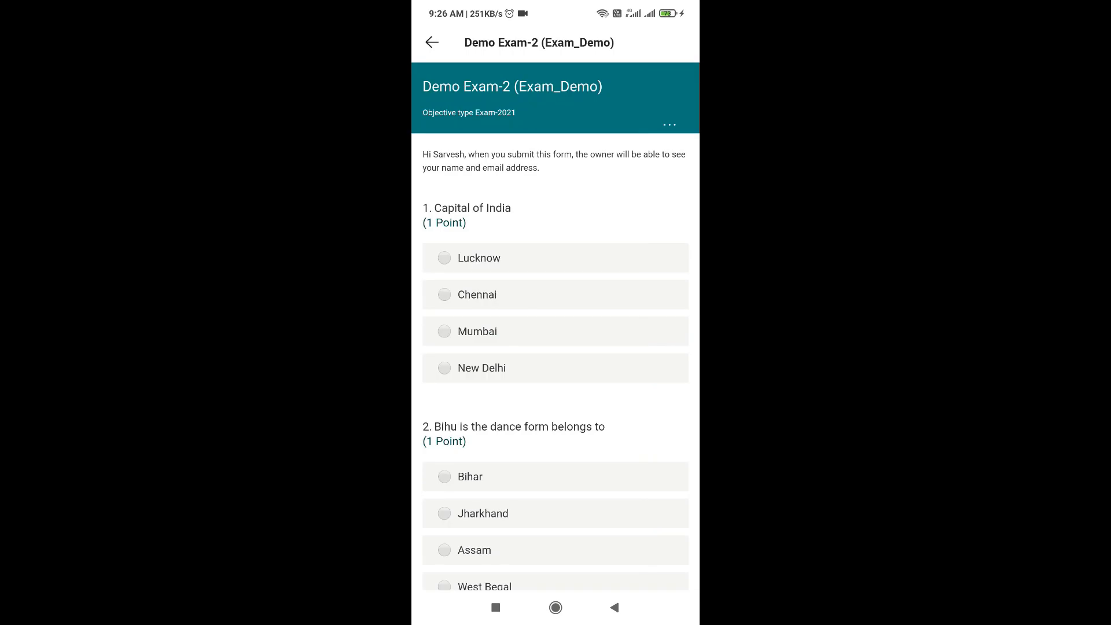
- Answer the quiz questions, including Ramnath Kovind for President and Narendra Modi for Prime Minister
left_click(481, 367)
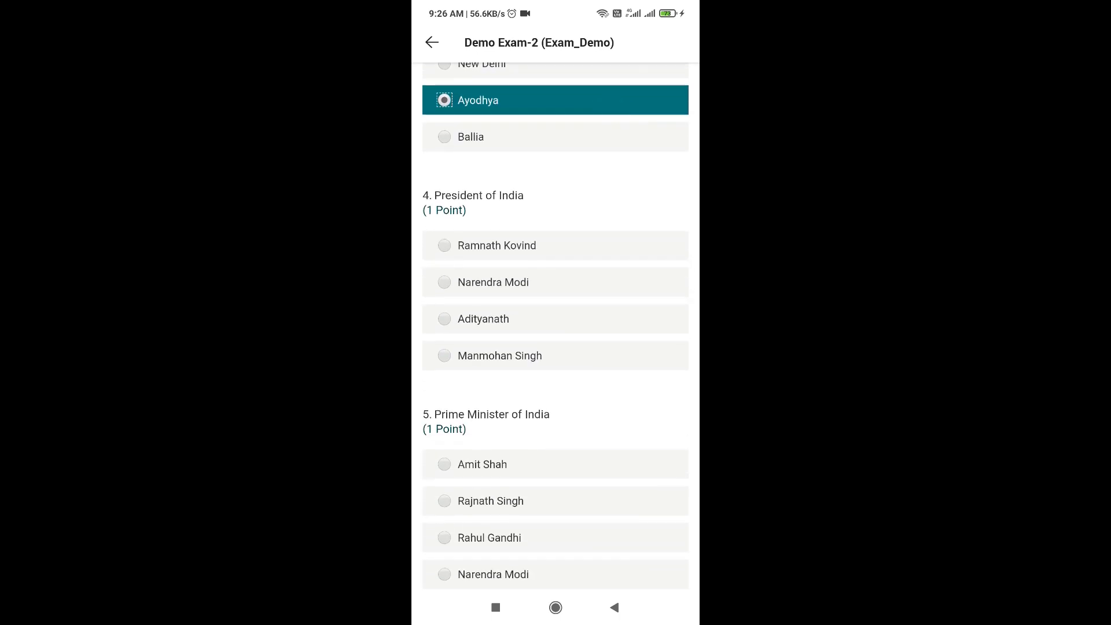
left_click(554, 246)
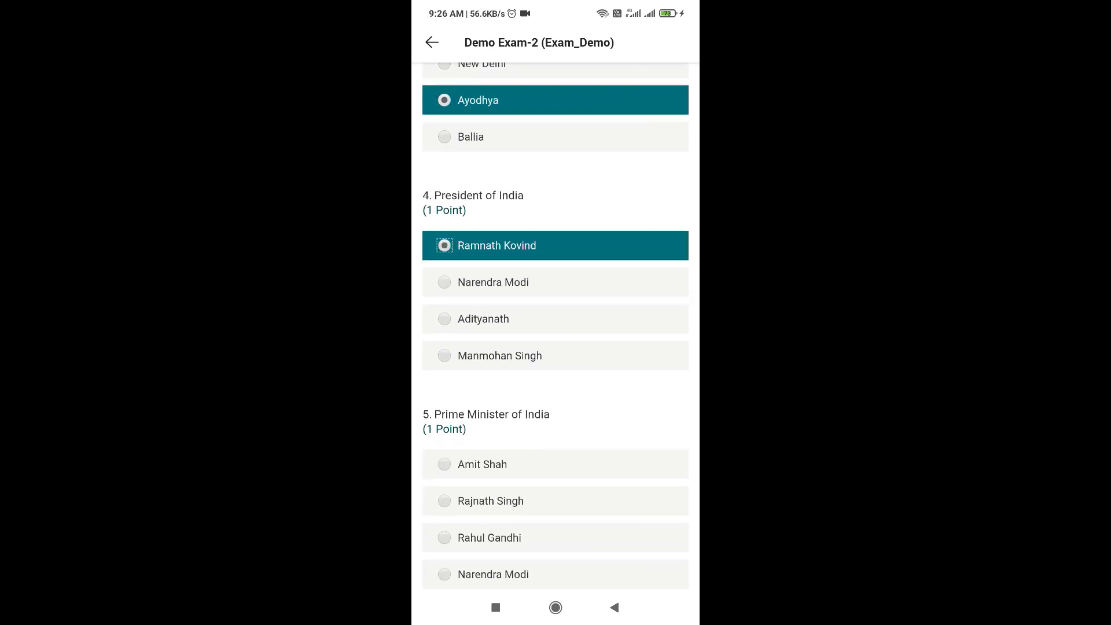
scroll("down", 3)
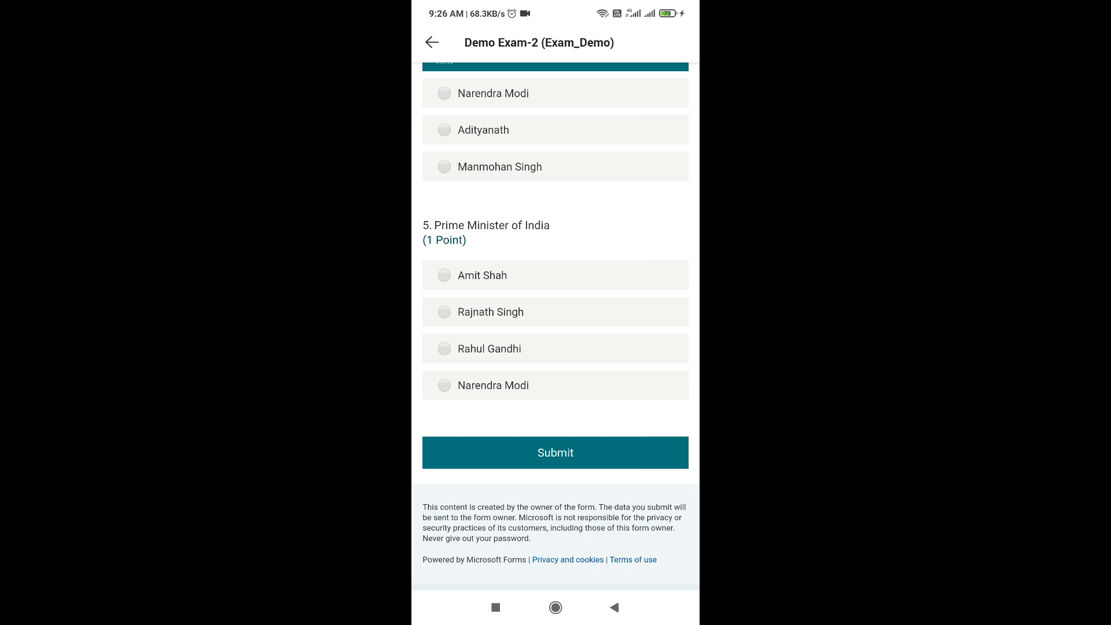
left_click(444, 385)
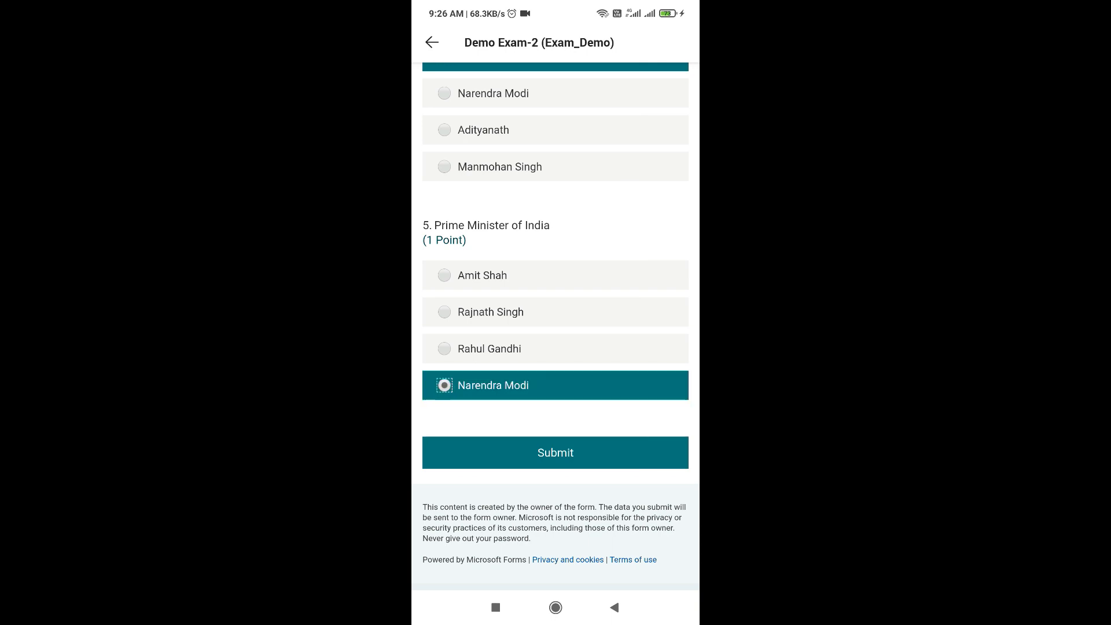
scroll("down", 3)
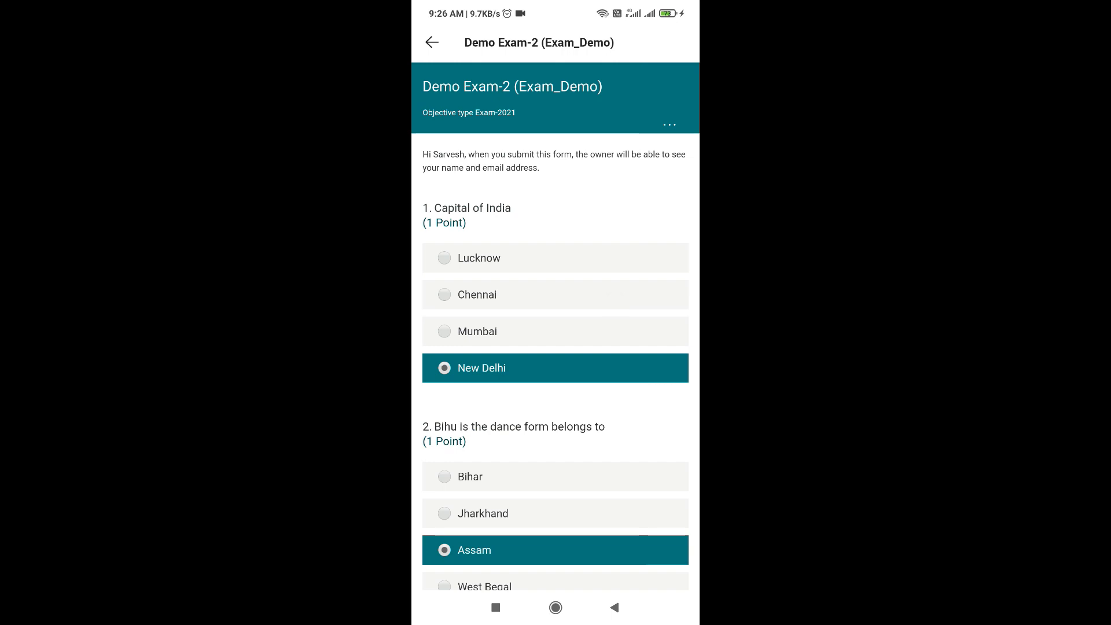
scroll("down", 3)
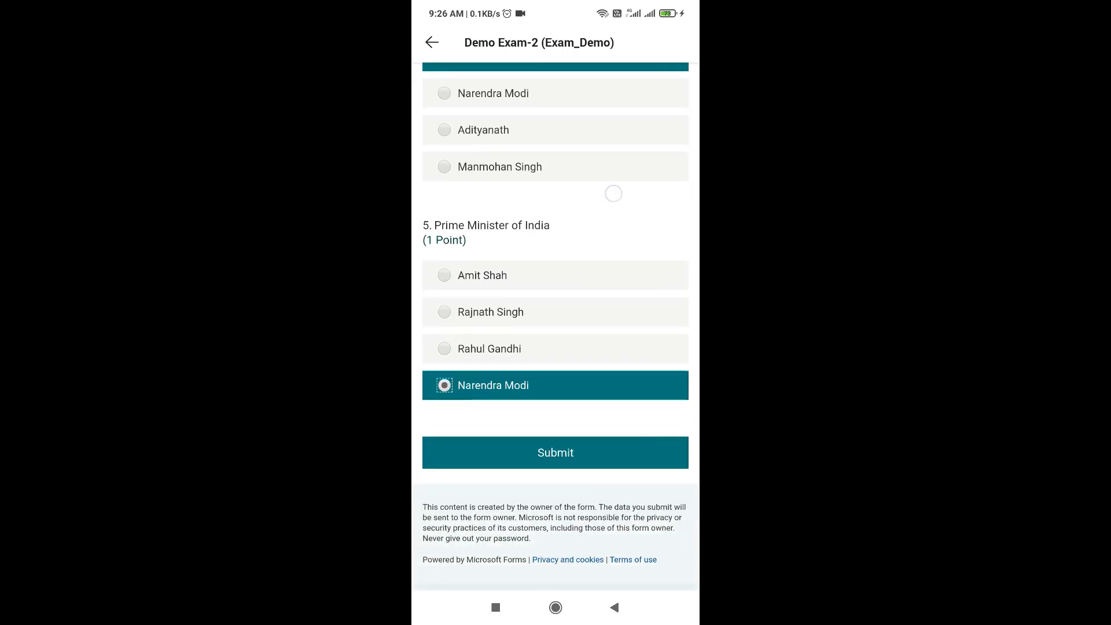
left_click(555, 452)
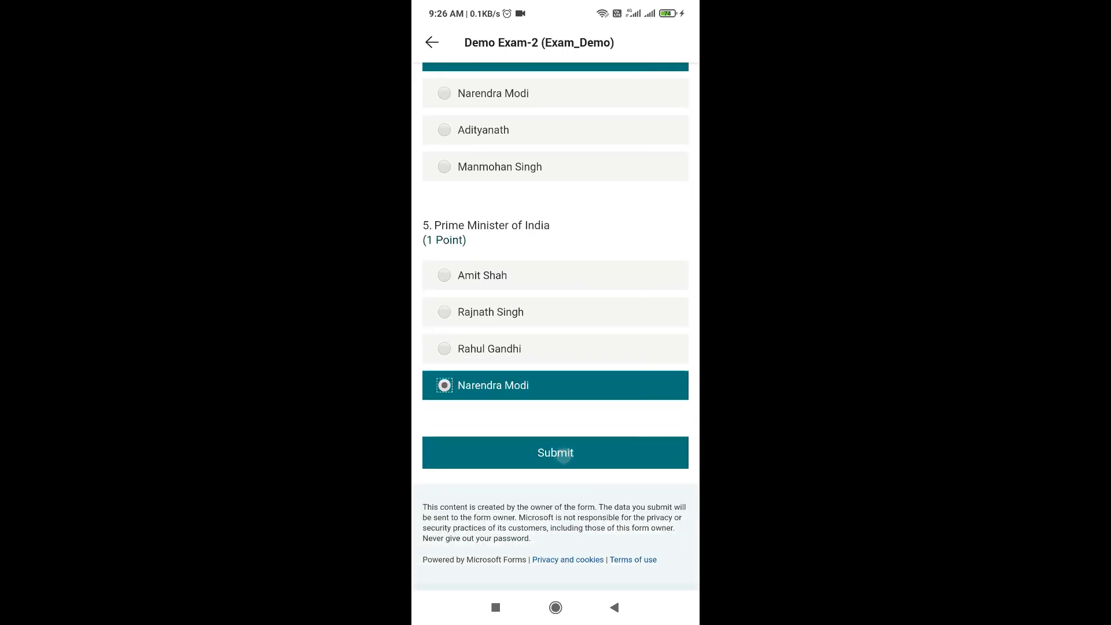
- Submit the completed Demo Exam-2 form and return to the activity feed
left_click(555, 453)
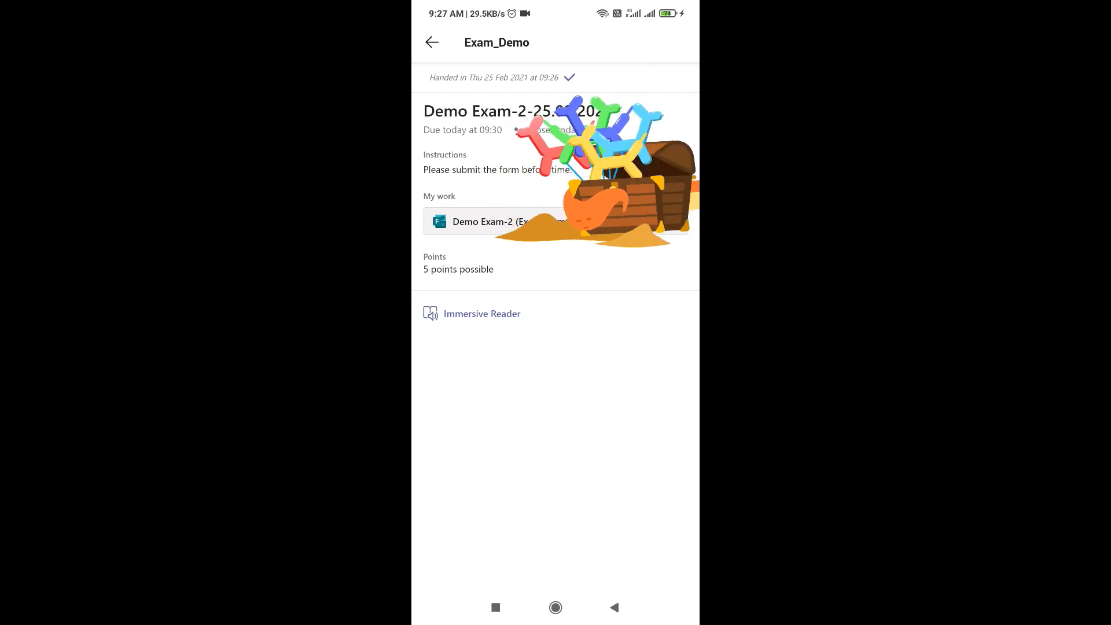
left_click(432, 43)
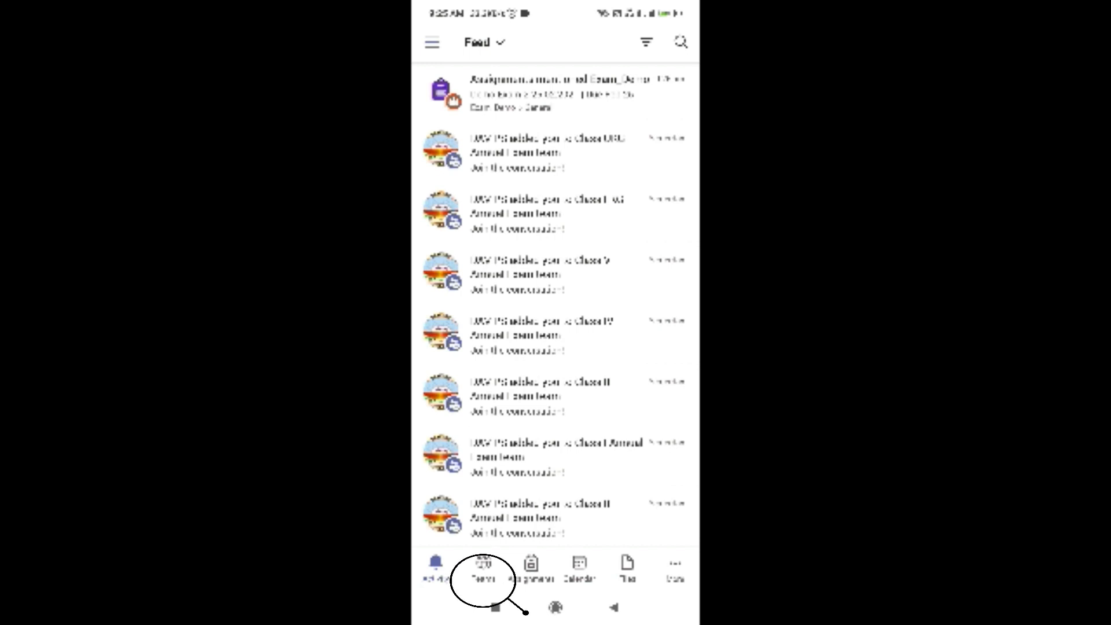
- Go to the Teams list and open the General channel under Exam_Demo
left_click(483, 567)
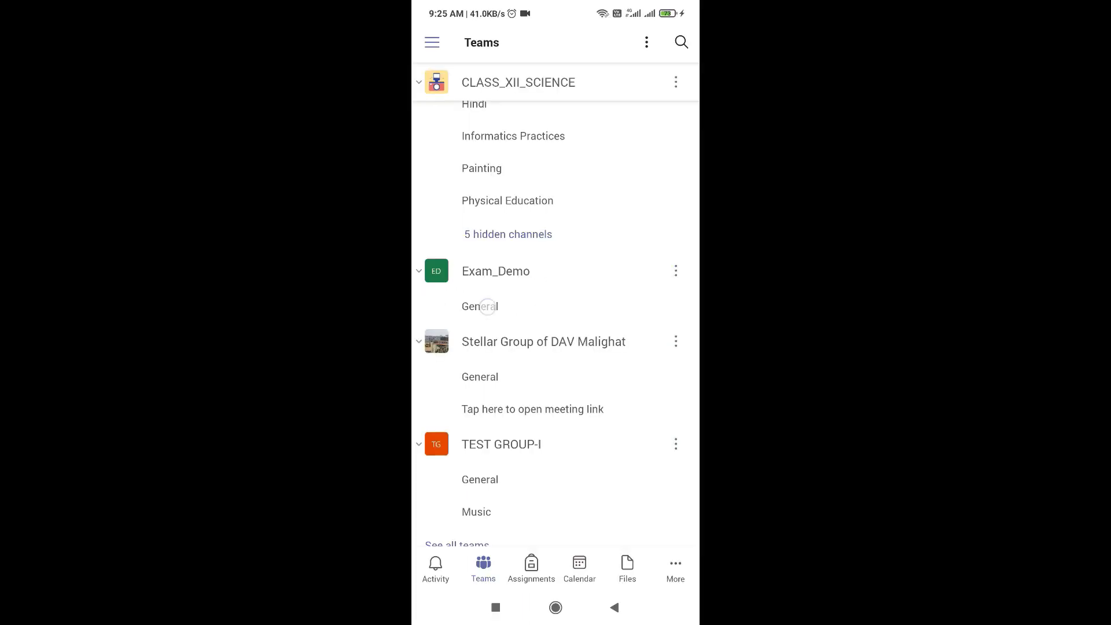
left_click(479, 306)
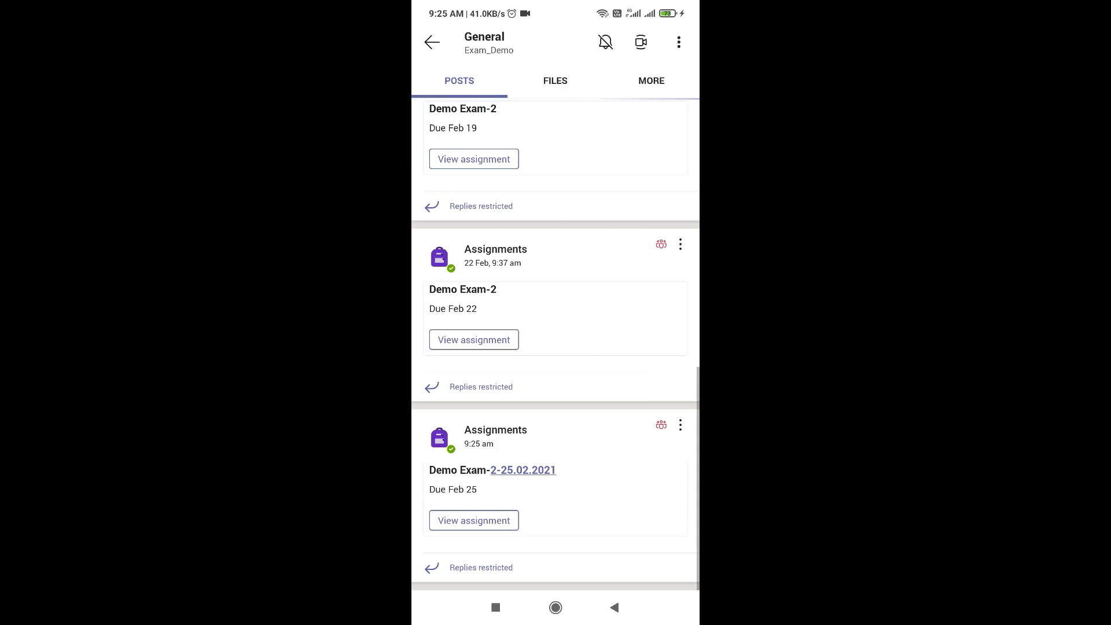
mouse_move(640, 41)
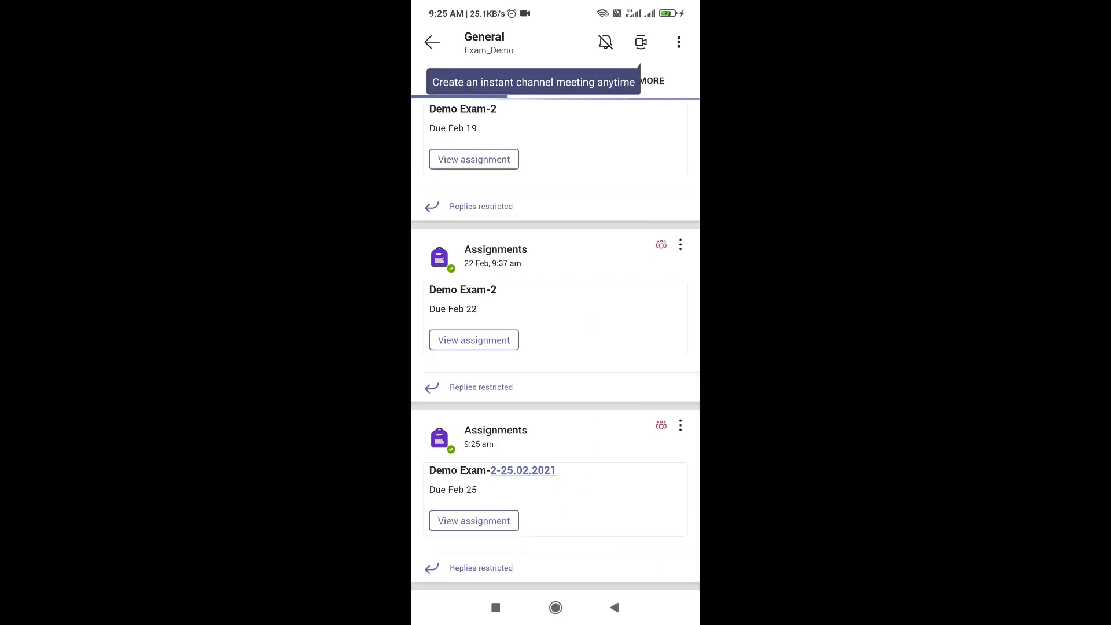